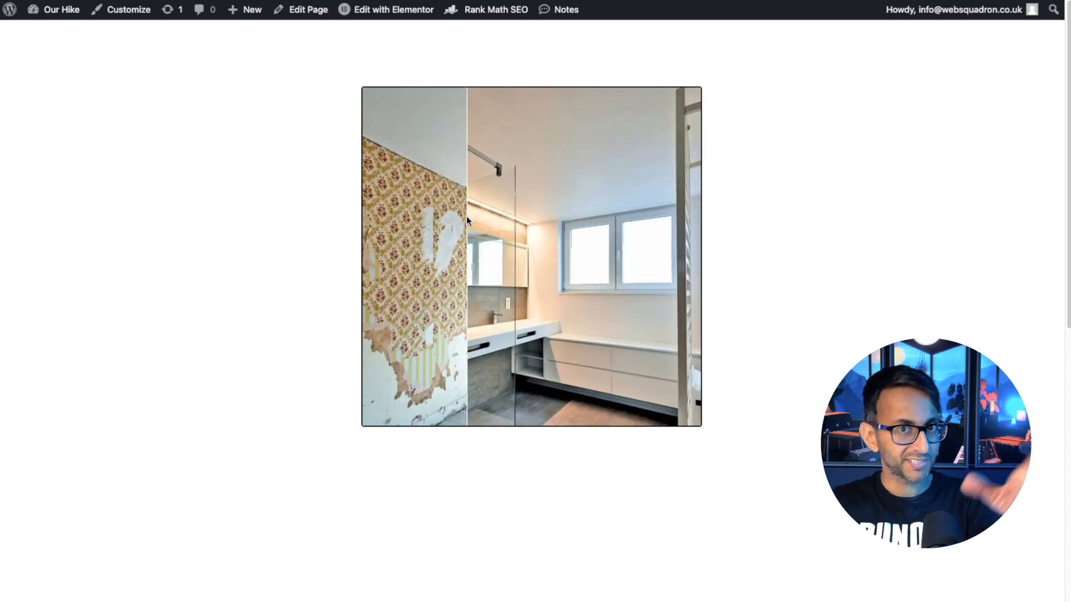
- Drag the comparison divider right to show the derelict room, then left to reveal the renovated bathroom
click(392, 10)
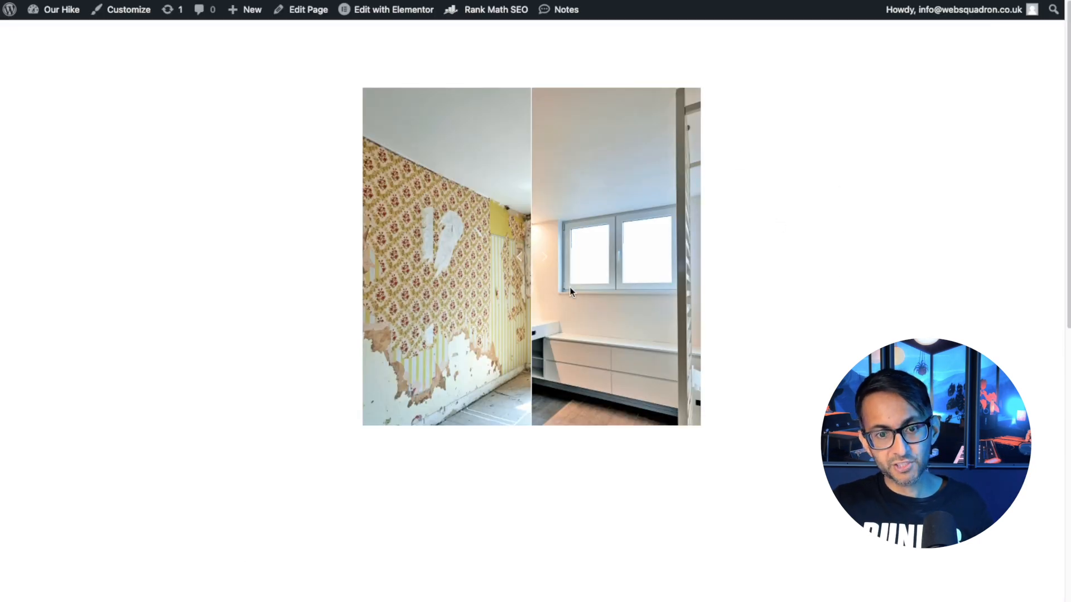
drag(529, 256, 442, 256)
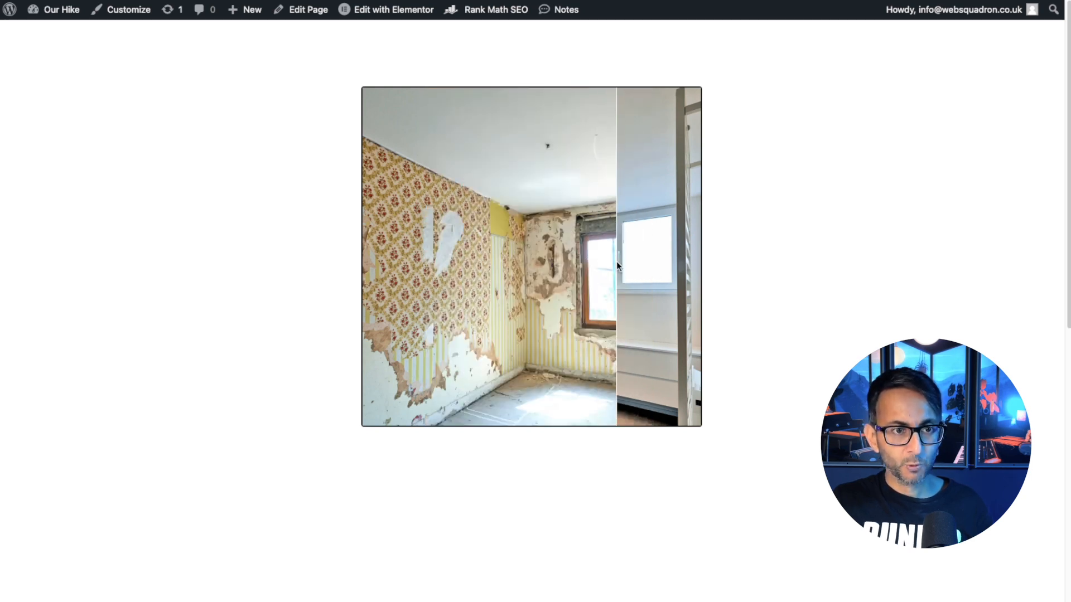
drag(614, 266, 447, 254)
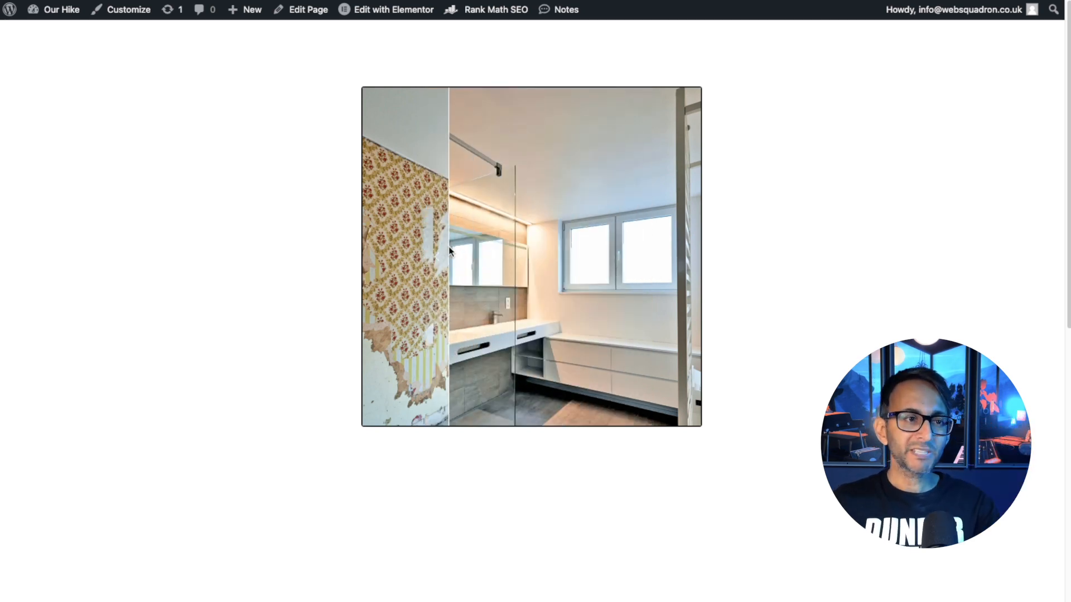